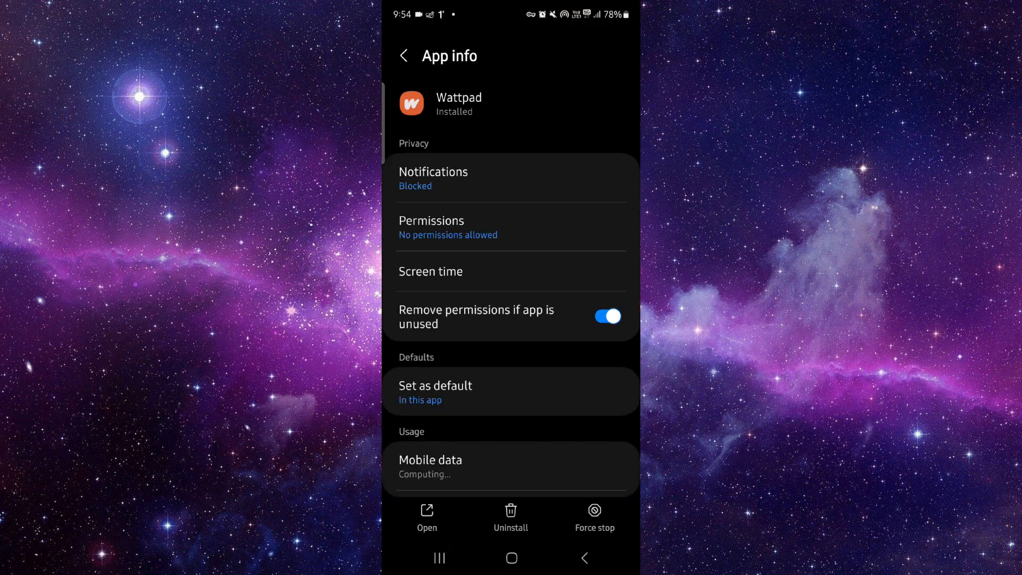
- Reach Wattpad's Storage page showing 170 MB total and 1.03 MB of cache
scroll("down", 3)
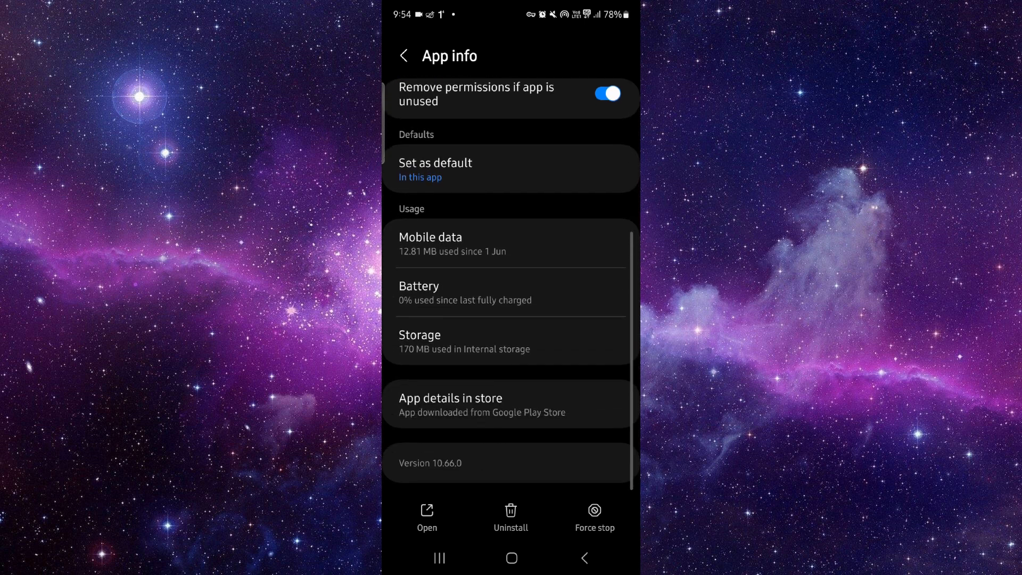
left_click(419, 334)
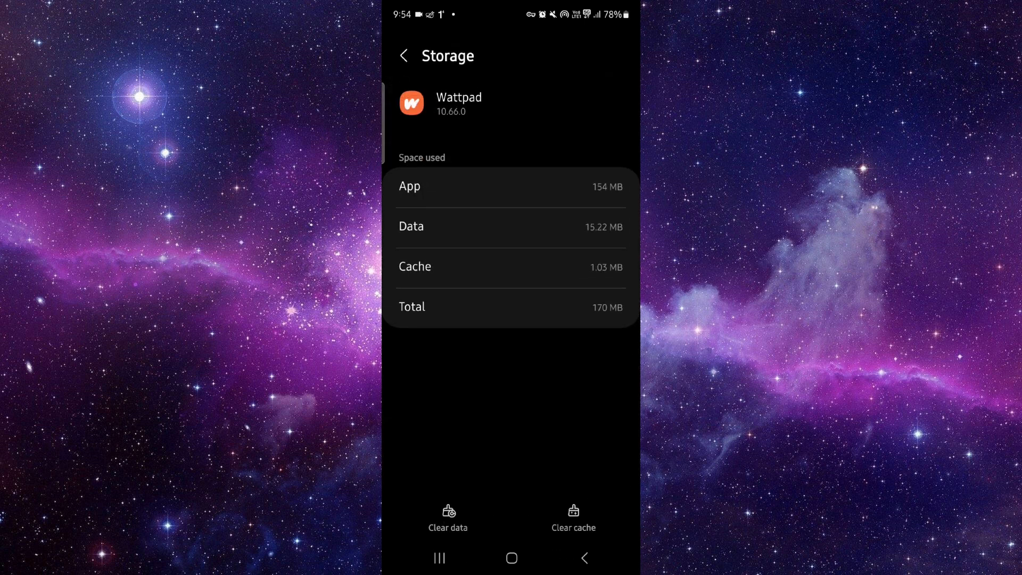